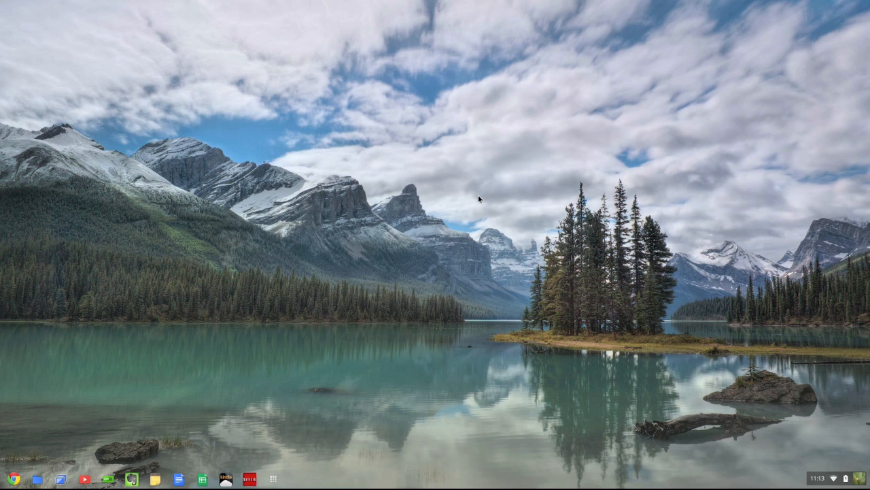
{"action": "mouse_move", "coordinate": [533, 218]}
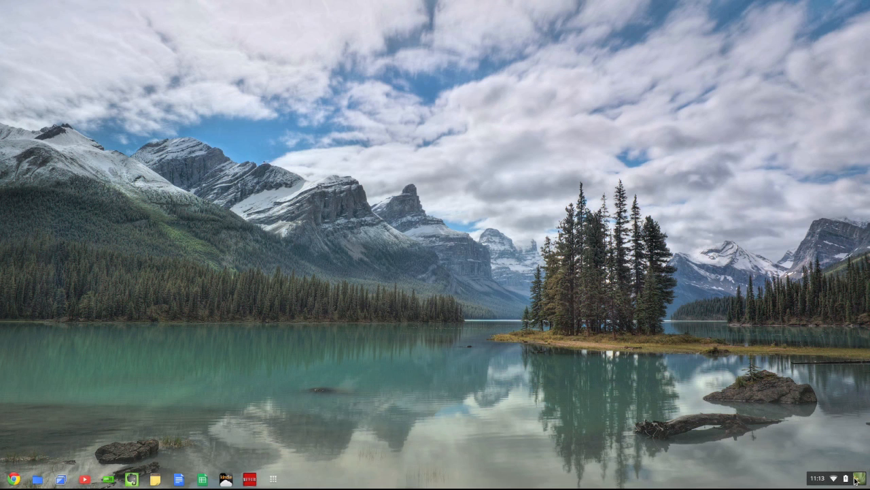
{"action": "mouse_move", "coordinate": [858, 481]}
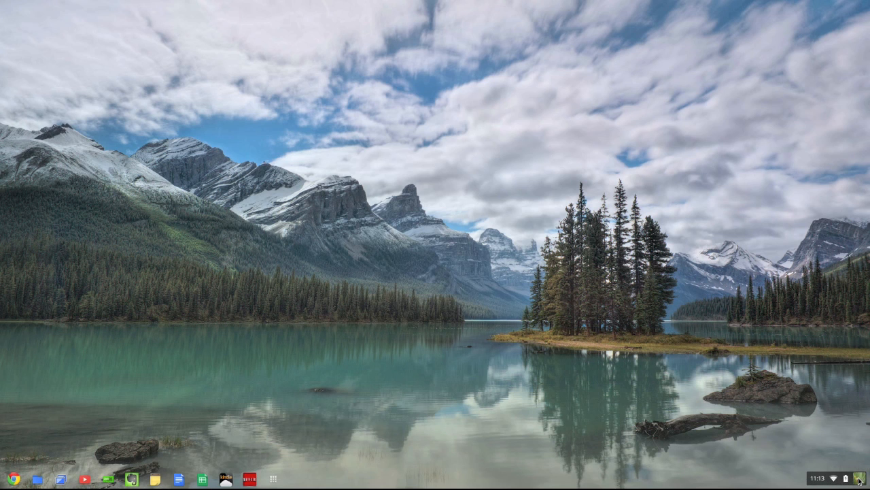
- Open Settings from the status tray menu at the bottom right of the shelf
{"action": "left_click", "coordinate": [847, 478]}
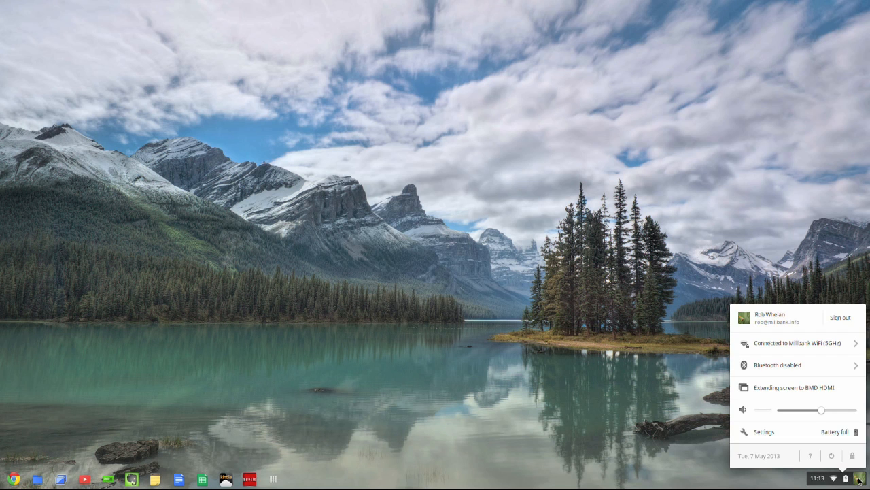
{"action": "mouse_move", "coordinate": [773, 438]}
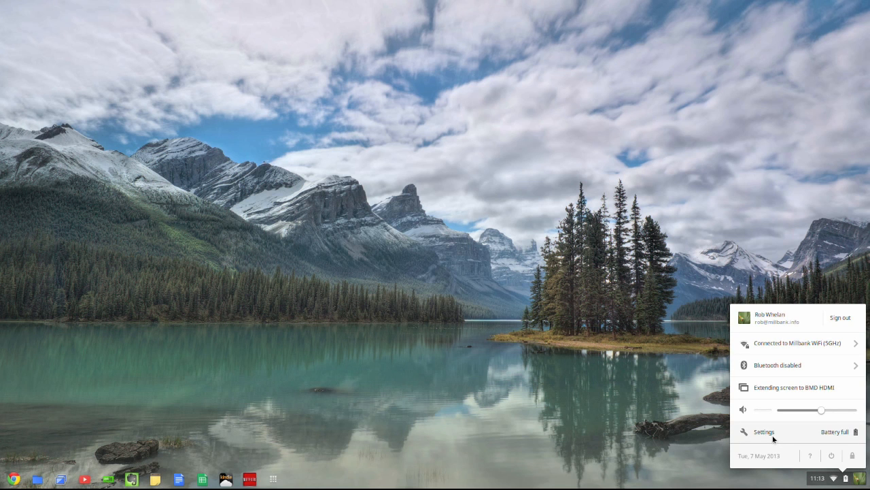
{"action": "left_click", "coordinate": [763, 432]}
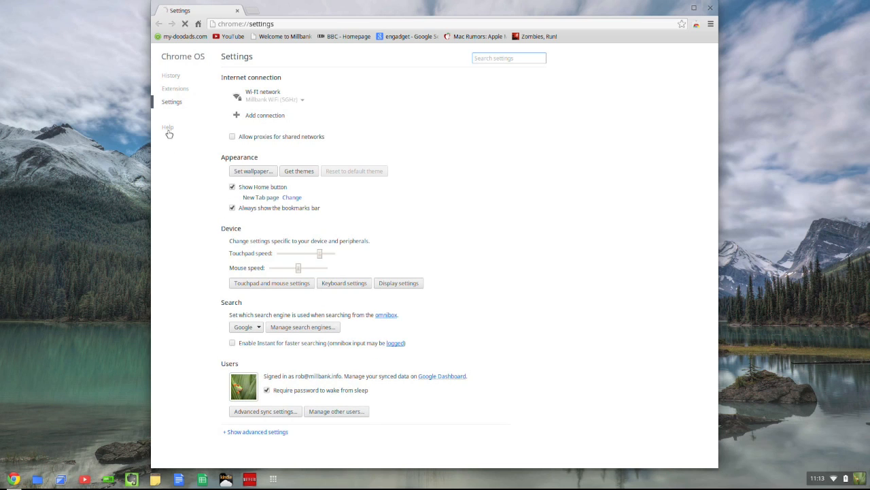
- Go to the Help section in the Settings sidebar
{"action": "left_click", "coordinate": [167, 127]}
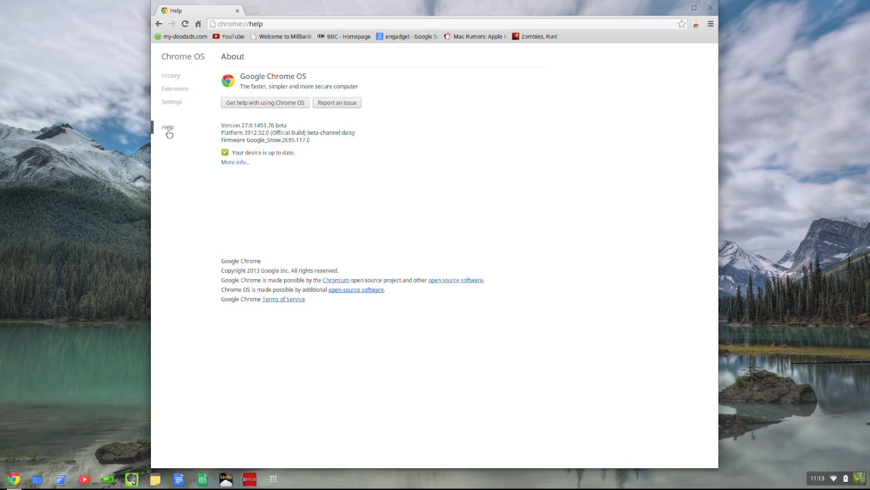
{"action": "mouse_move", "coordinate": [234, 158]}
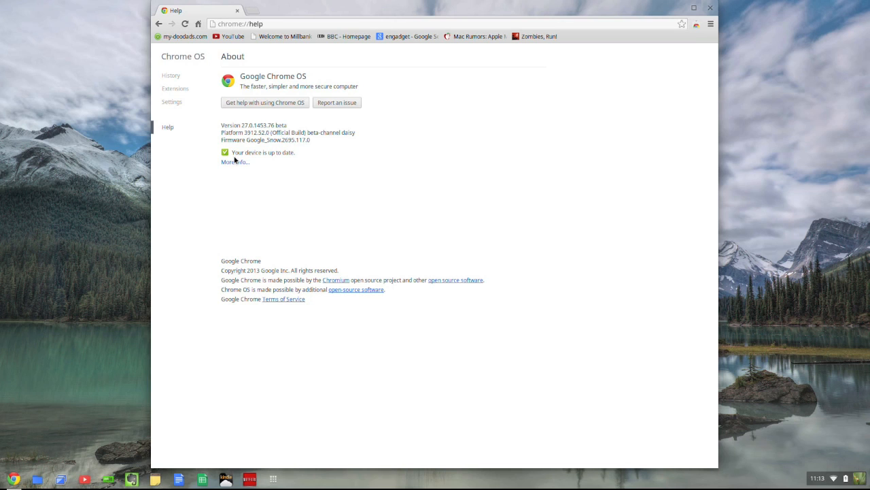
{"action": "mouse_move", "coordinate": [234, 162]}
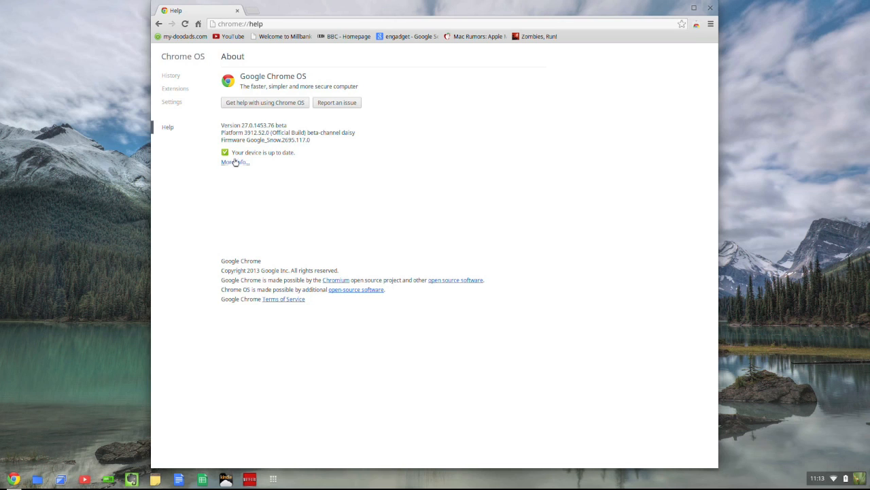
- Expand 'More info...' build details and open the Channel dropdown
{"action": "left_click", "coordinate": [235, 161]}
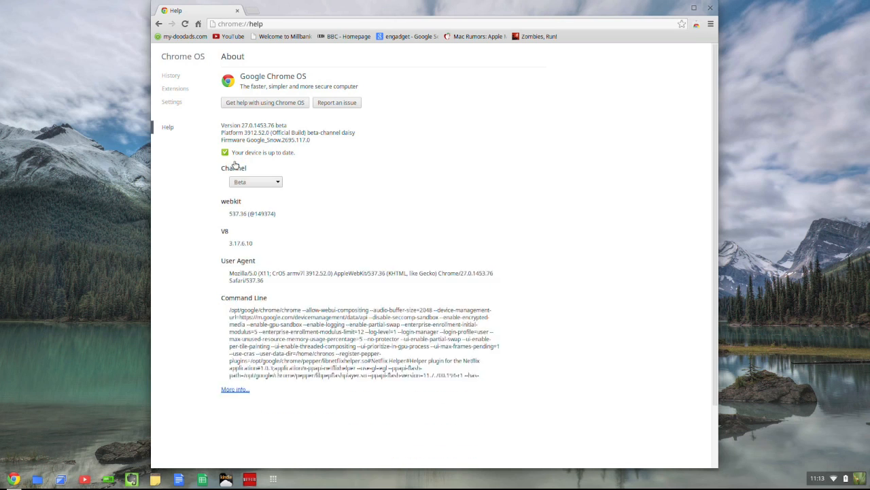
{"action": "left_click", "coordinate": [235, 389]}
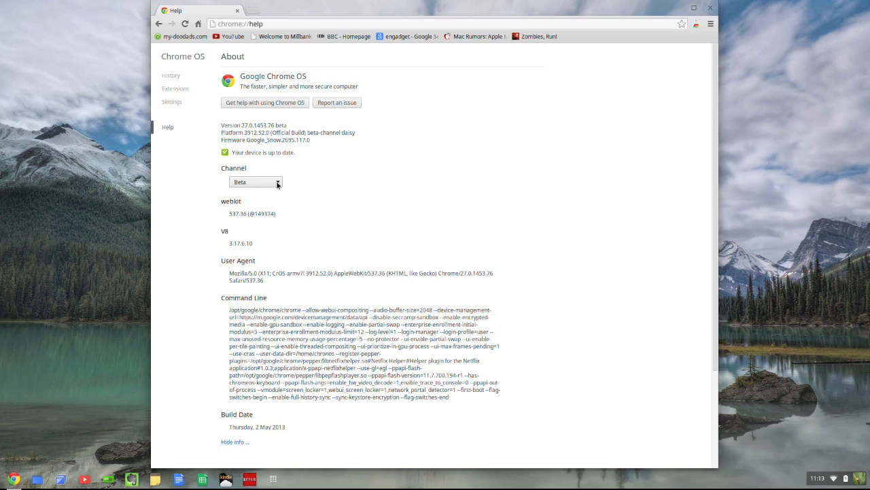
{"action": "left_click", "coordinate": [256, 181]}
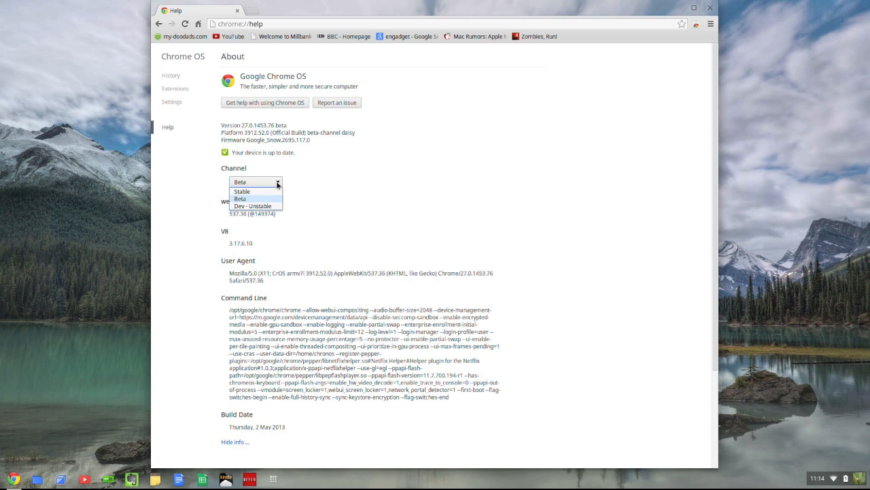